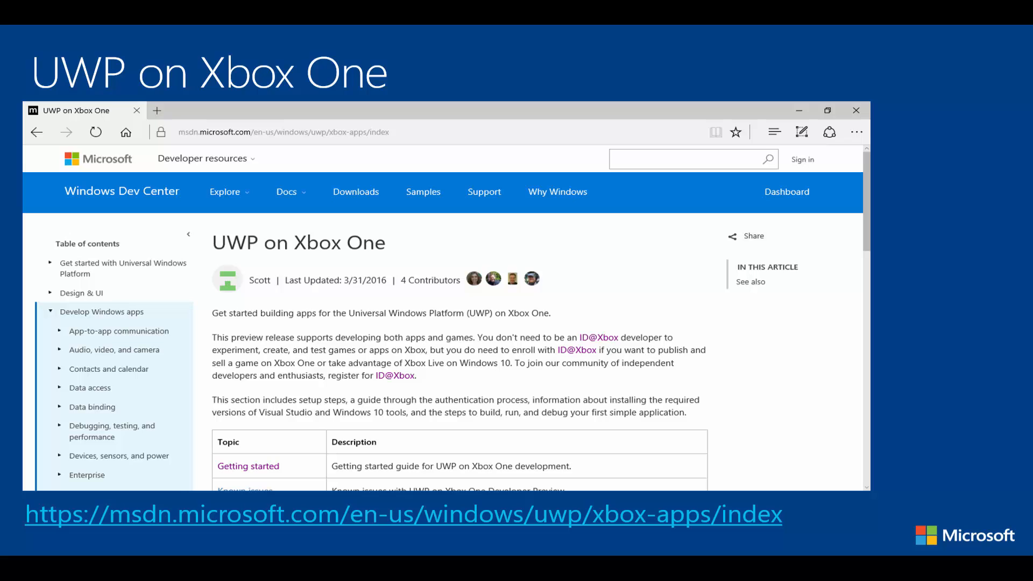
Move from the MSDN getting-started slide to the Windows 10 Insider Program slide
click(248, 466)
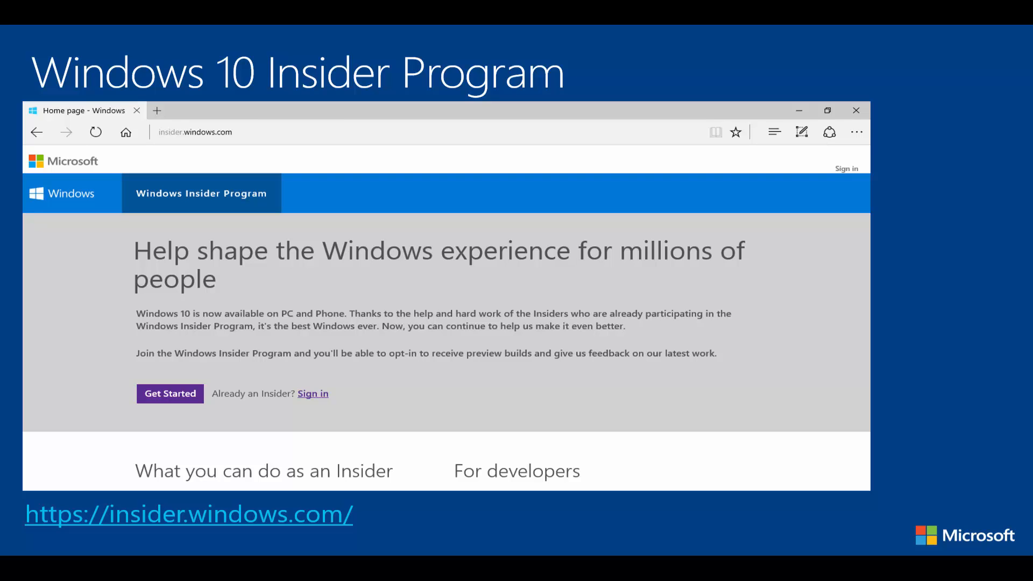
Scroll past the insider.windows.com slide to the Windows Dev Center slide
scroll(down, 3)
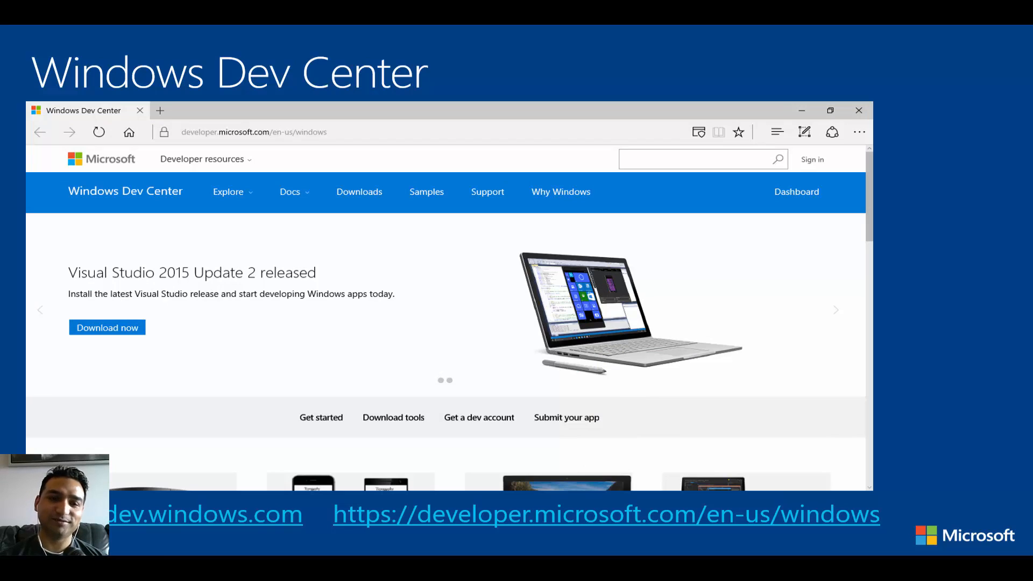
Leave the developer.microsoft.com slide for the 3rd-Party Tools slide
key(Right)
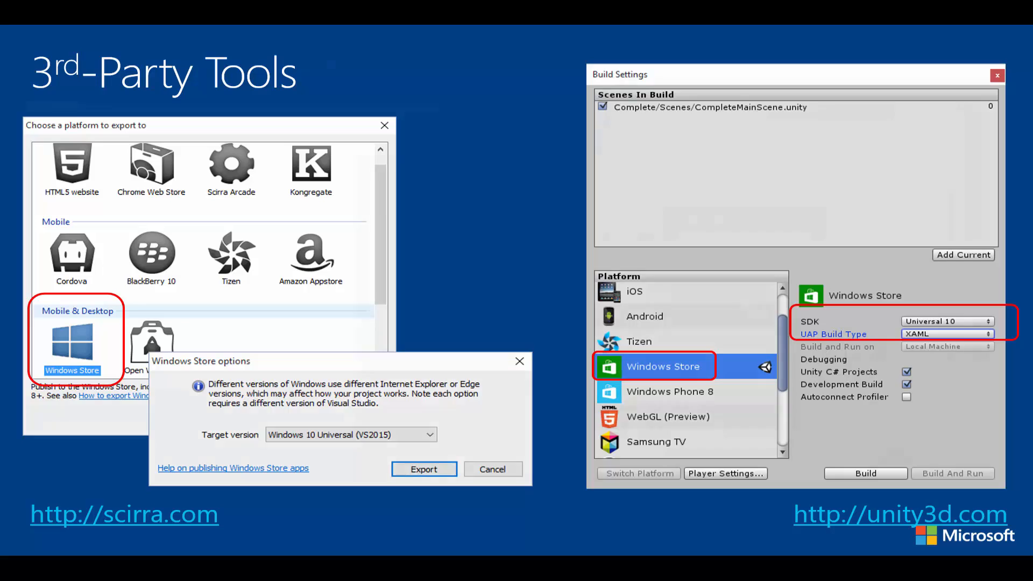
Move past the Scirra and Unity slide to the Setting Up Dev Mode slide
key(Right)
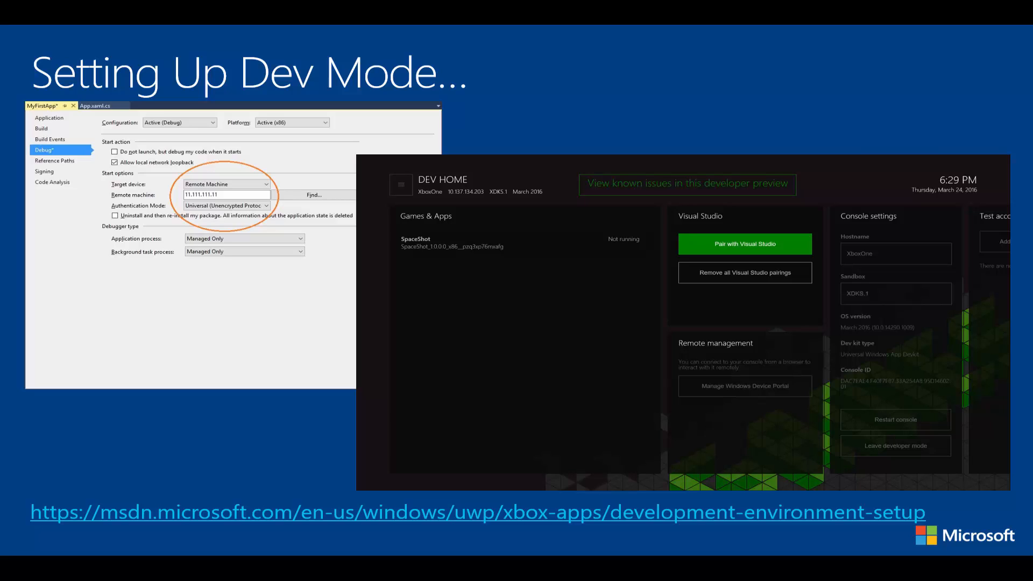
key(Right)
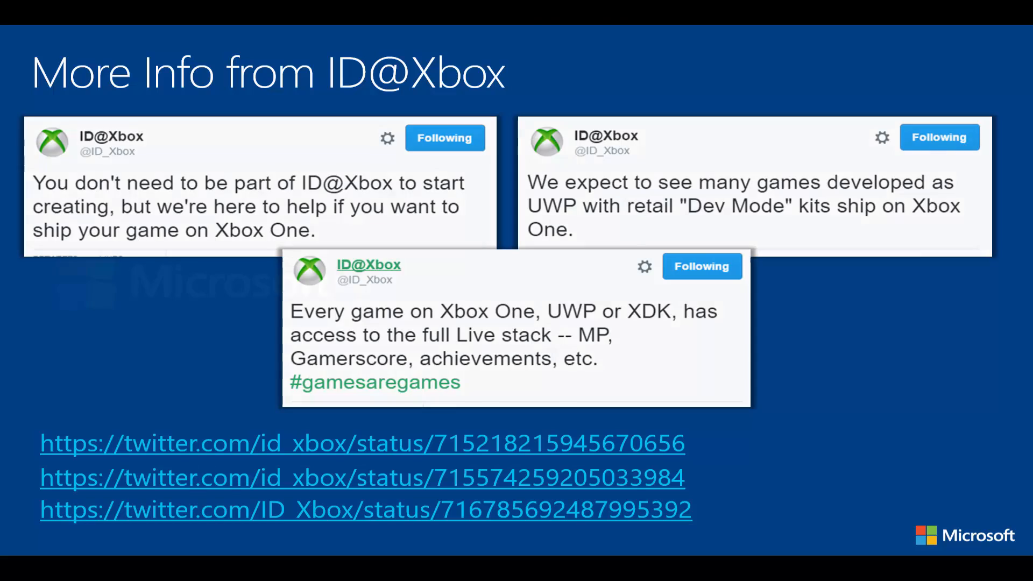
Advance to the closing Microsoft logo slide with its copyright notice
key(Right)
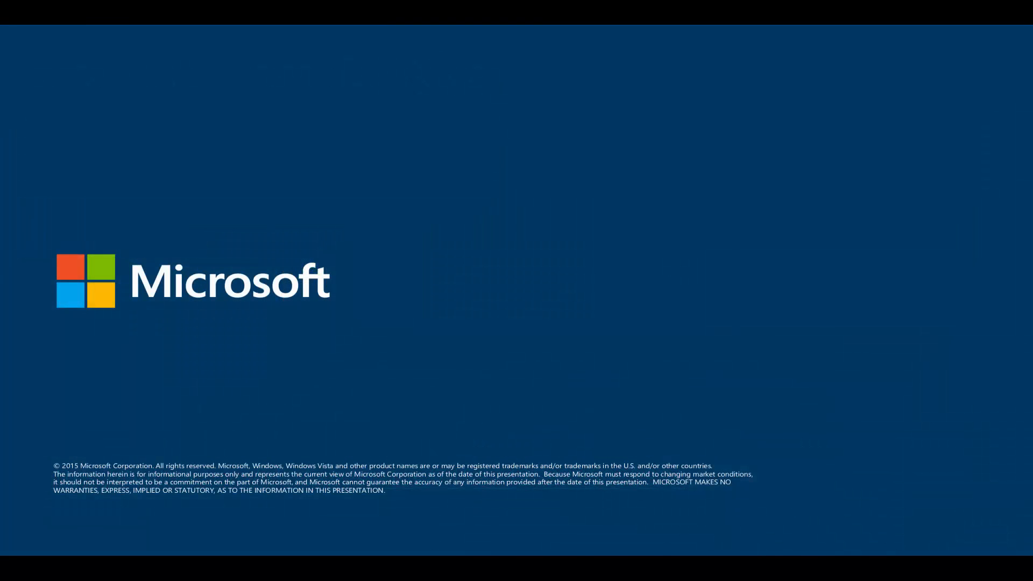